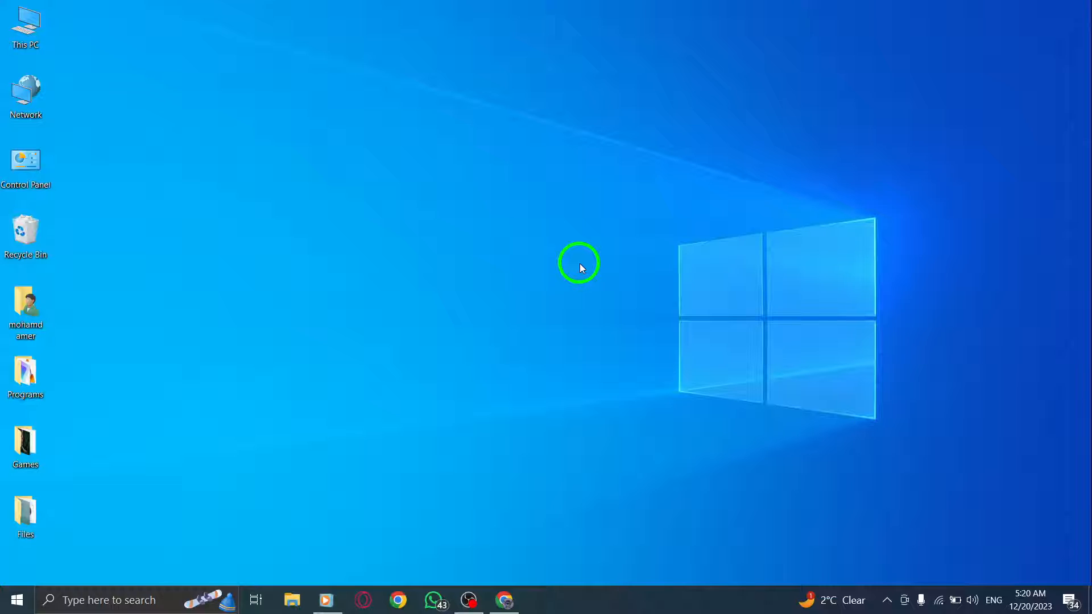
Launch Google Chrome from the taskbar and bring up its three-dot main menu.
{"action": "left_click", "coordinate": [504, 600]}
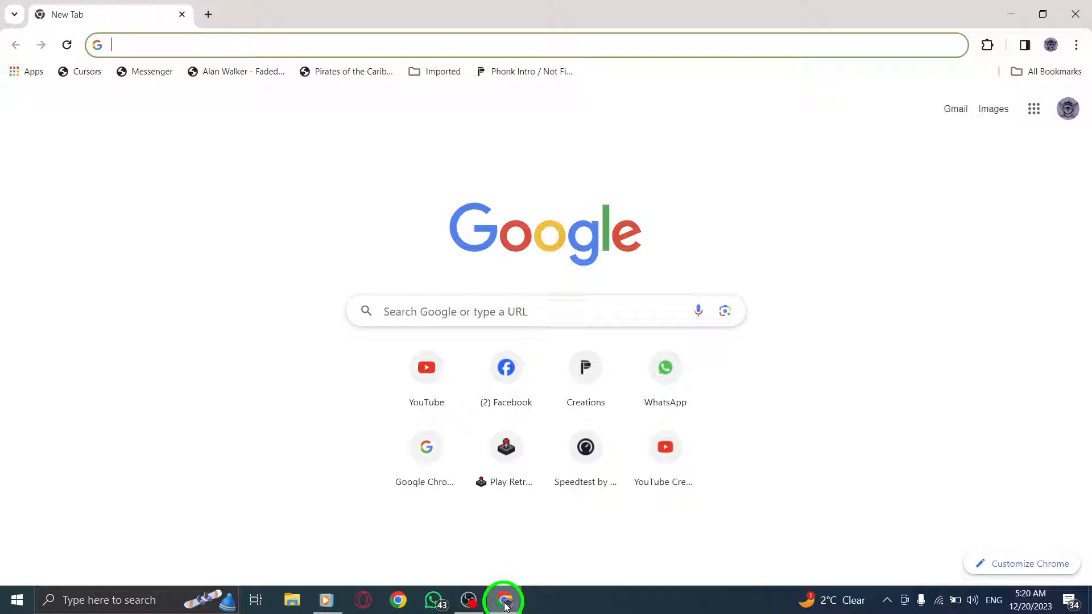
{"action": "left_click", "coordinate": [1075, 44]}
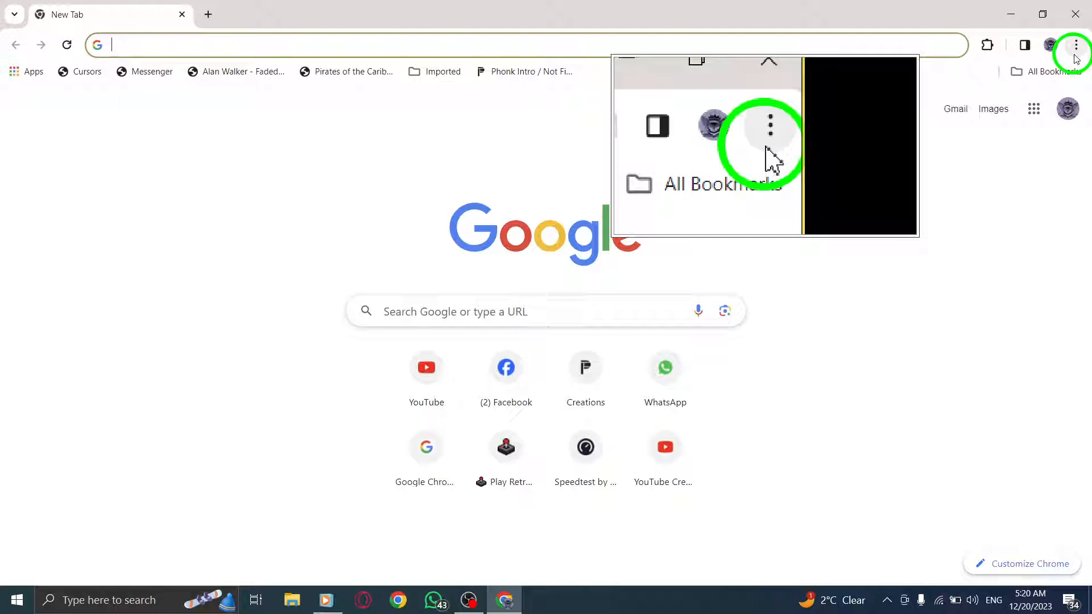
{"action": "mouse_move", "coordinate": [1075, 45]}
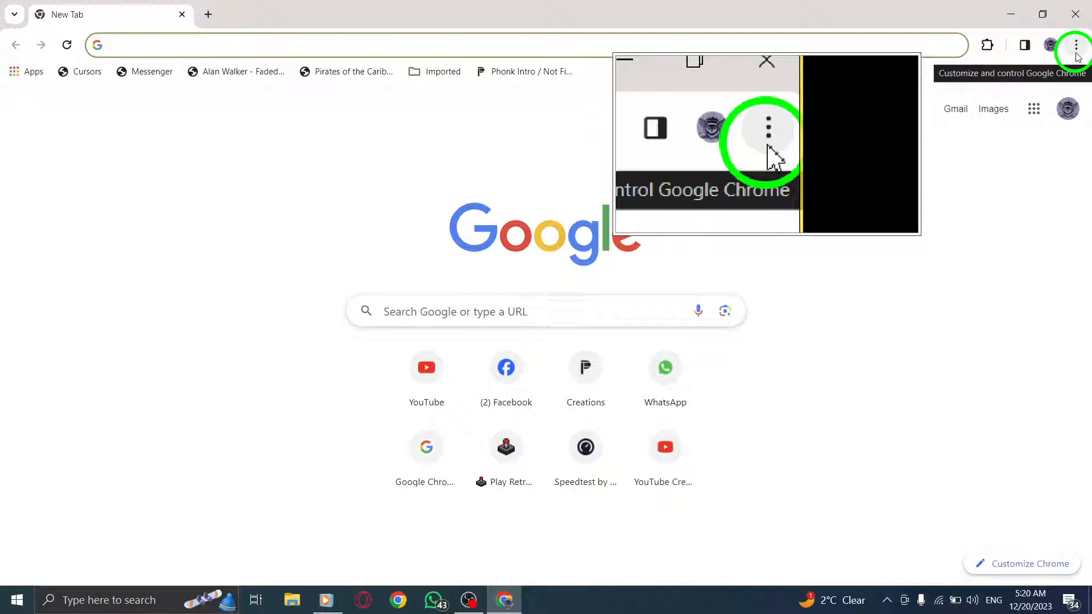
{"action": "left_click", "coordinate": [1075, 44]}
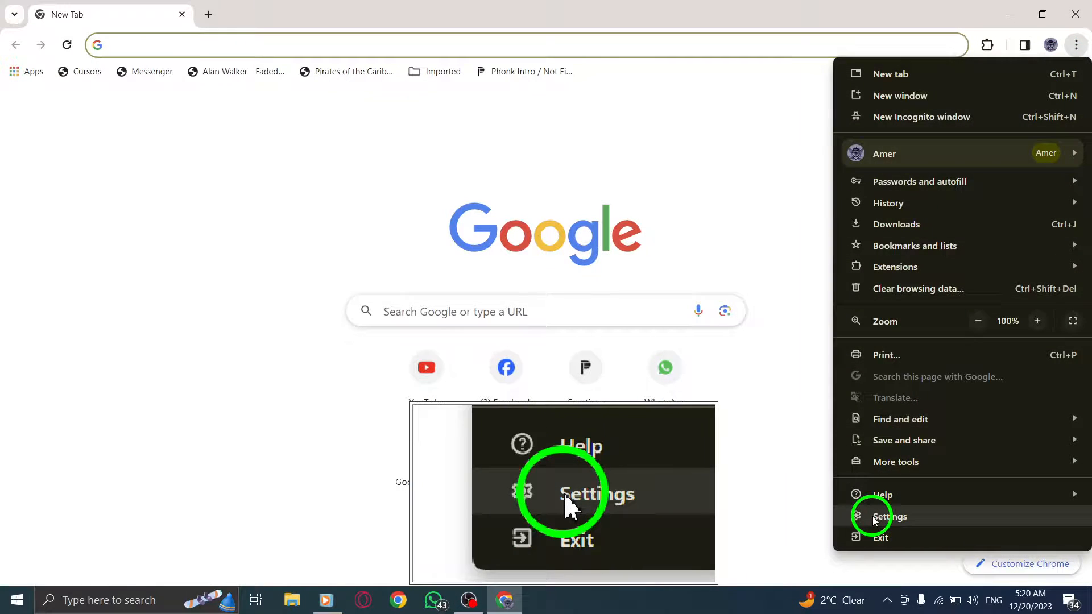
Choose Settings from the Chrome menu to reach the You and Google page.
{"action": "left_click", "coordinate": [888, 516]}
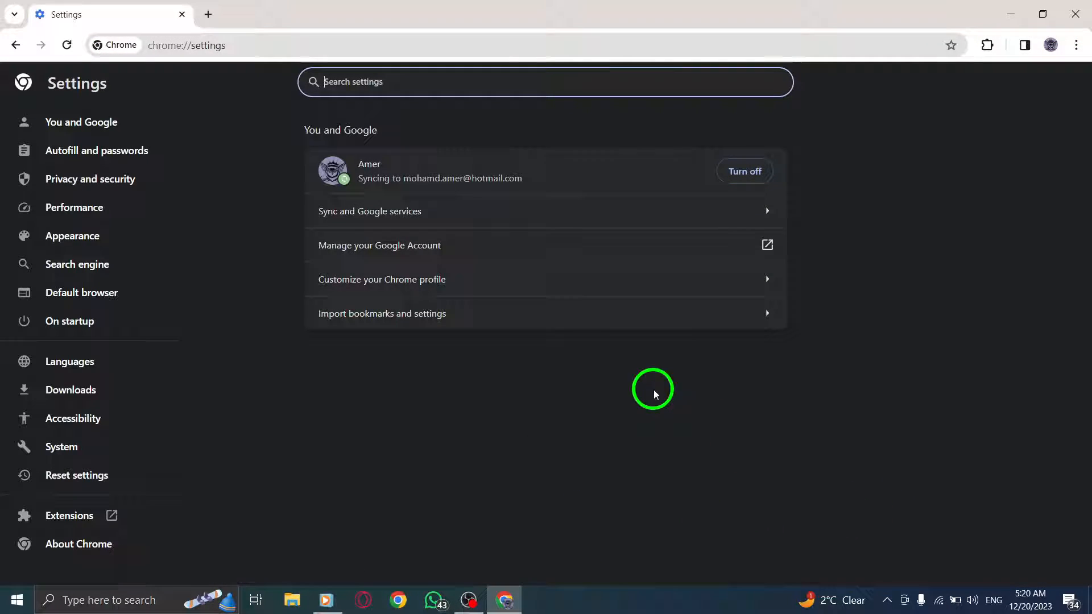
{"action": "mouse_move", "coordinate": [218, 295]}
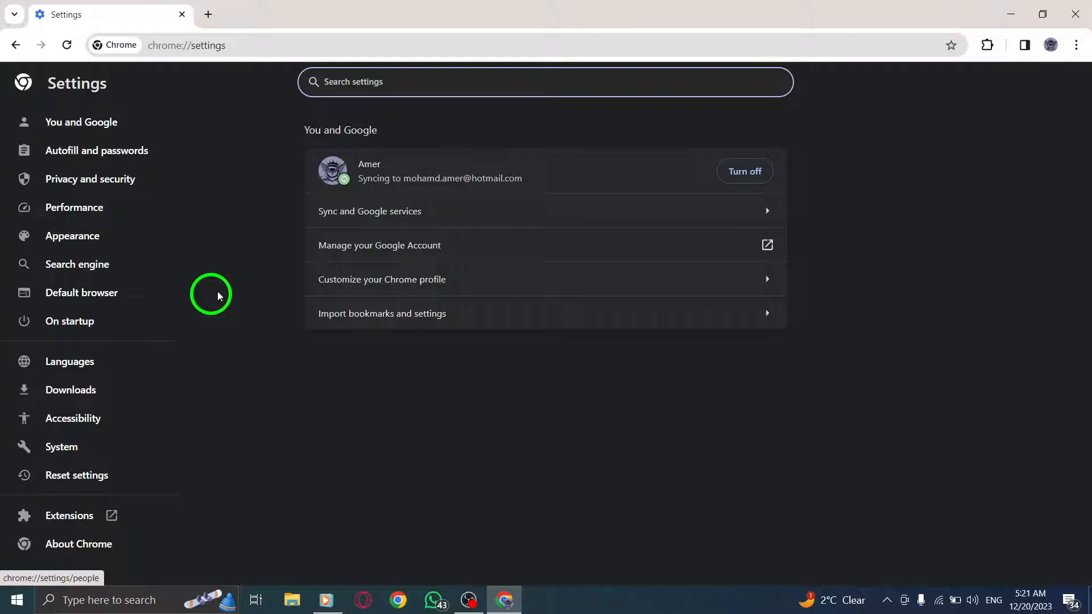
{"action": "mouse_move", "coordinate": [90, 180]}
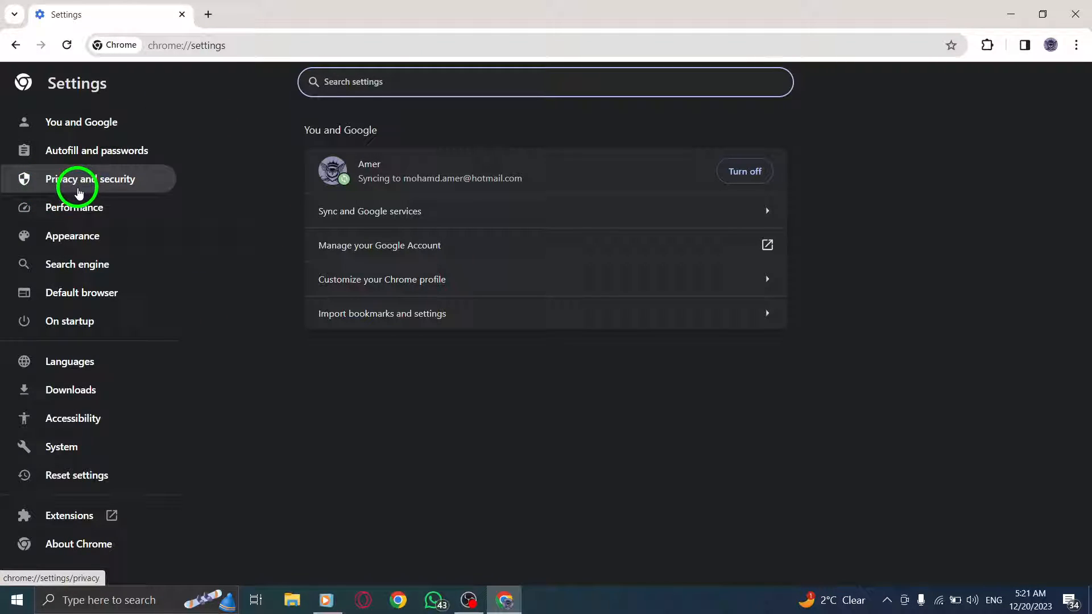
{"action": "mouse_move", "coordinate": [72, 418]}
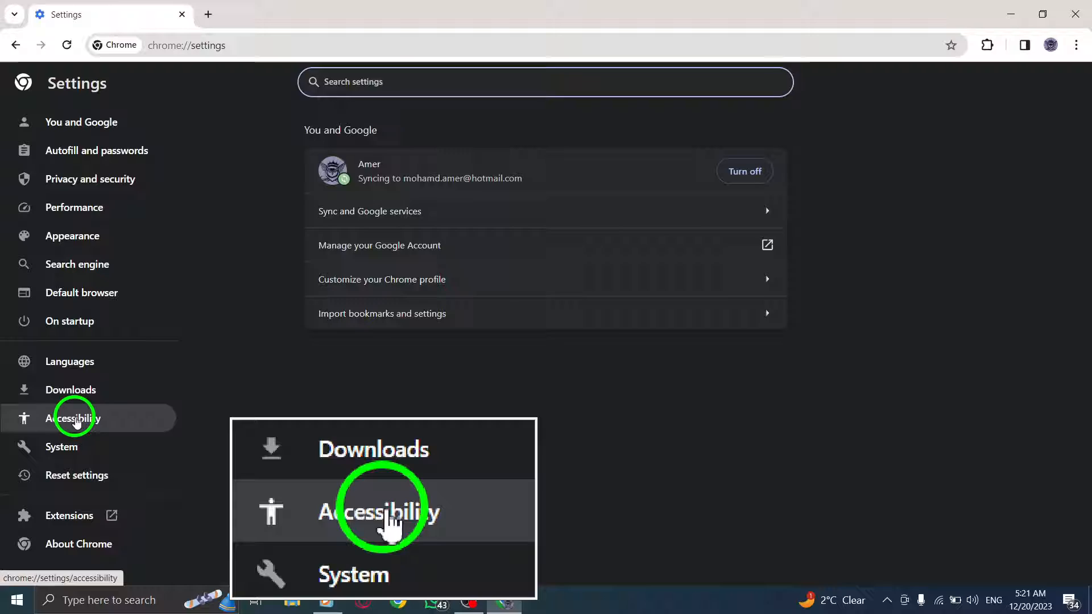
In Accessibility, turn 'Show a quick highlight on the focused object' off, then add a new tab.
{"action": "left_click", "coordinate": [74, 418]}
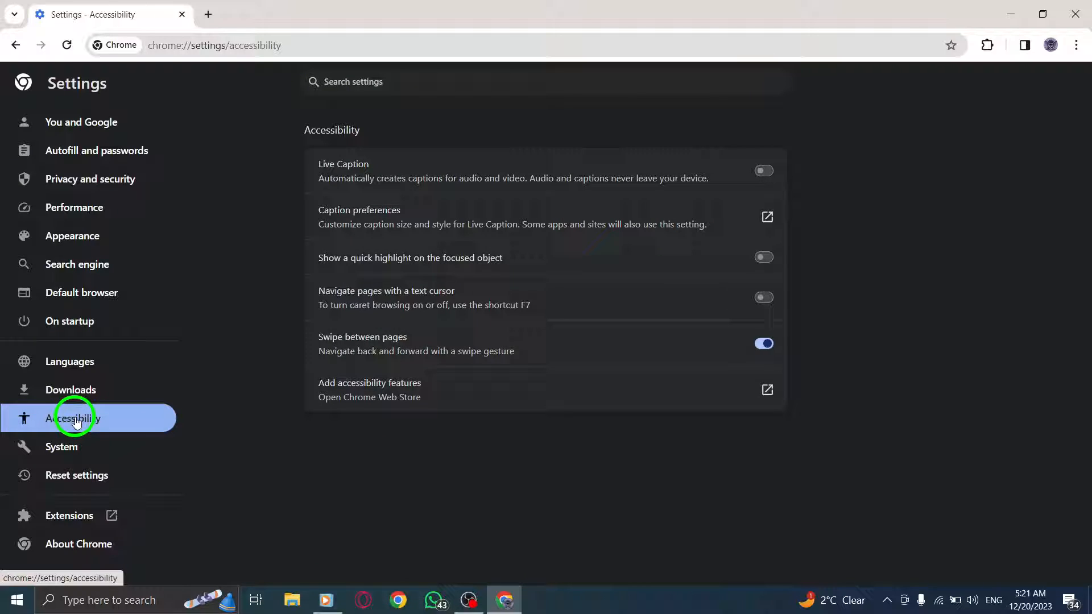
{"action": "mouse_move", "coordinate": [286, 209]}
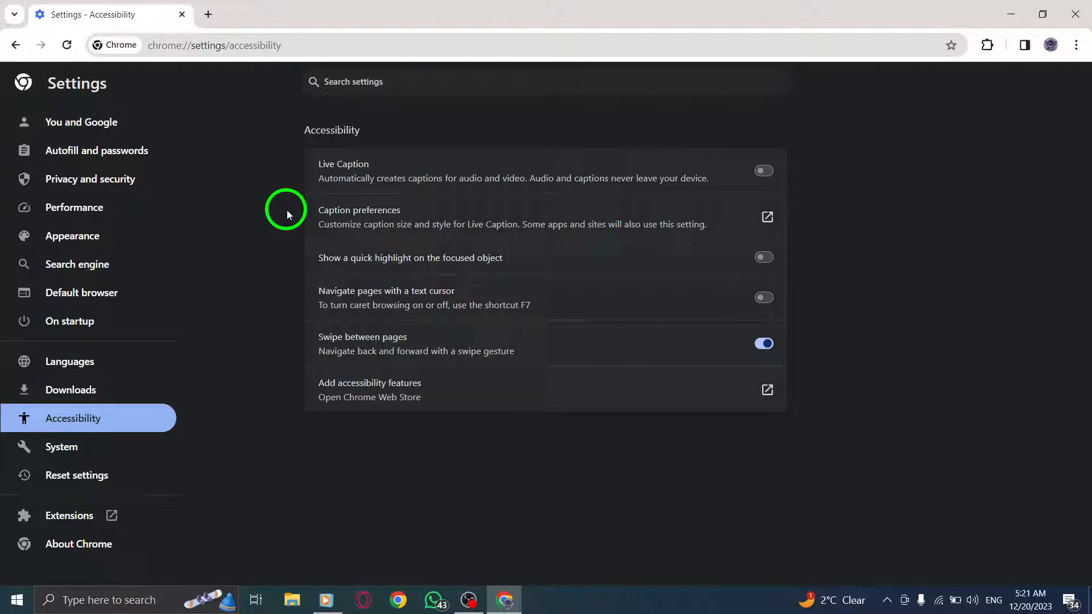
{"action": "mouse_move", "coordinate": [285, 226]}
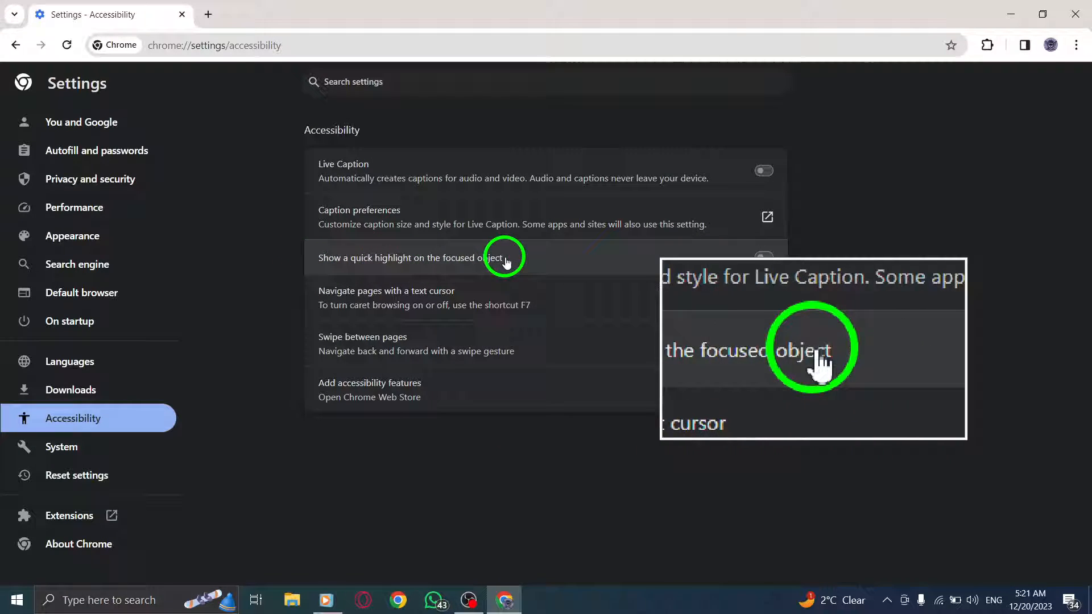
{"action": "left_click", "coordinate": [763, 257]}
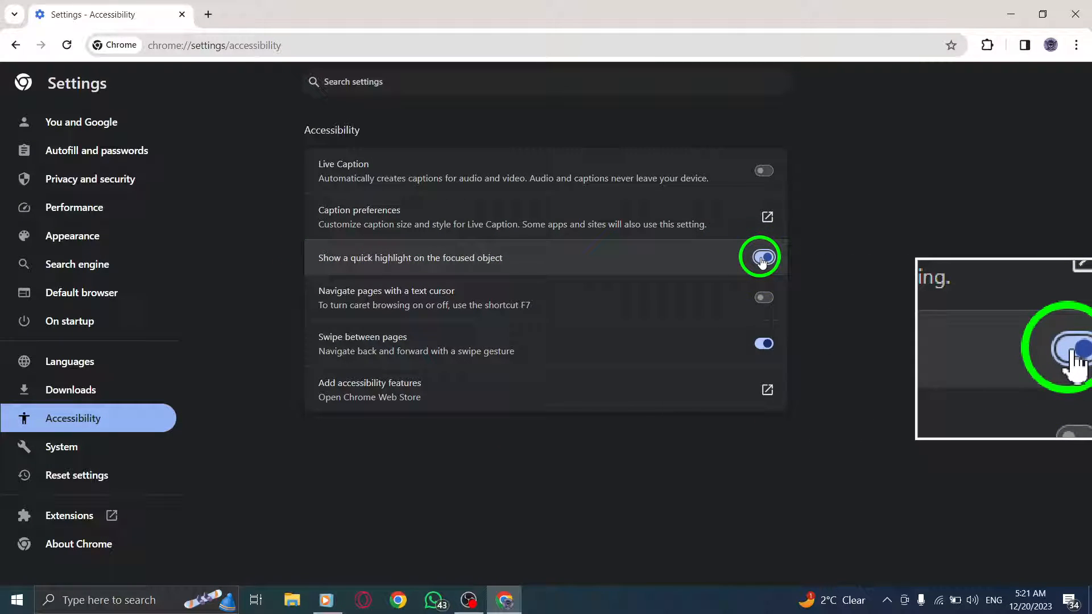
{"action": "left_click", "coordinate": [763, 257]}
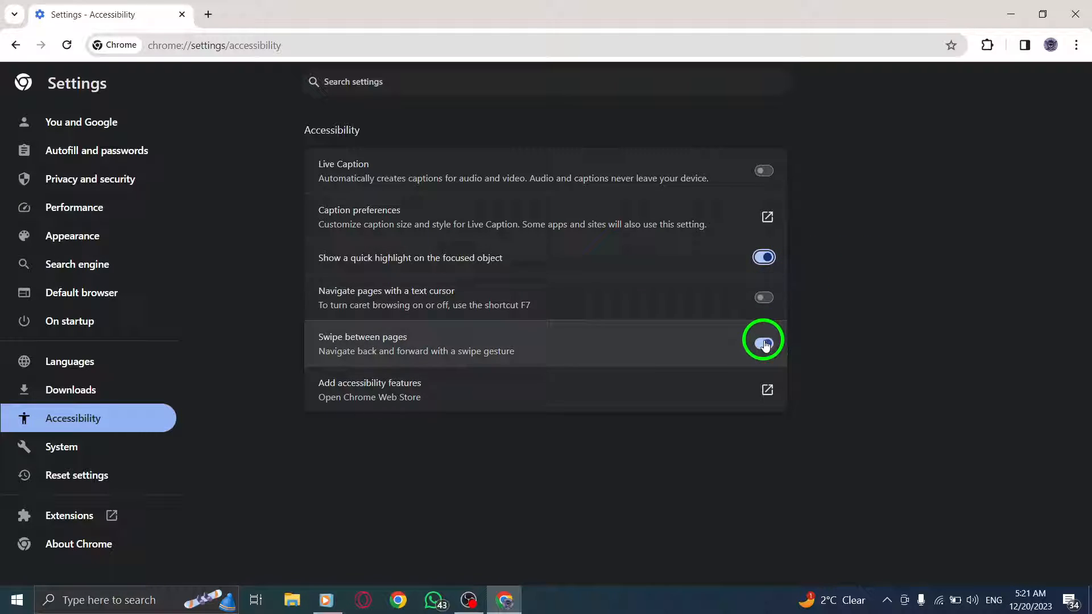
{"action": "left_click", "coordinate": [764, 343]}
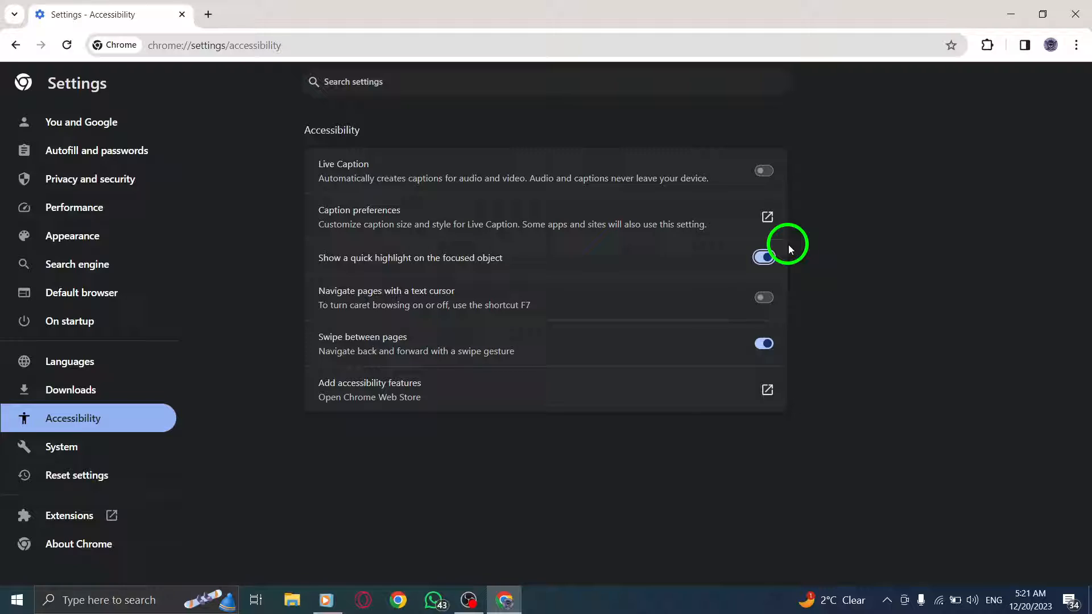
{"action": "left_click", "coordinate": [764, 257]}
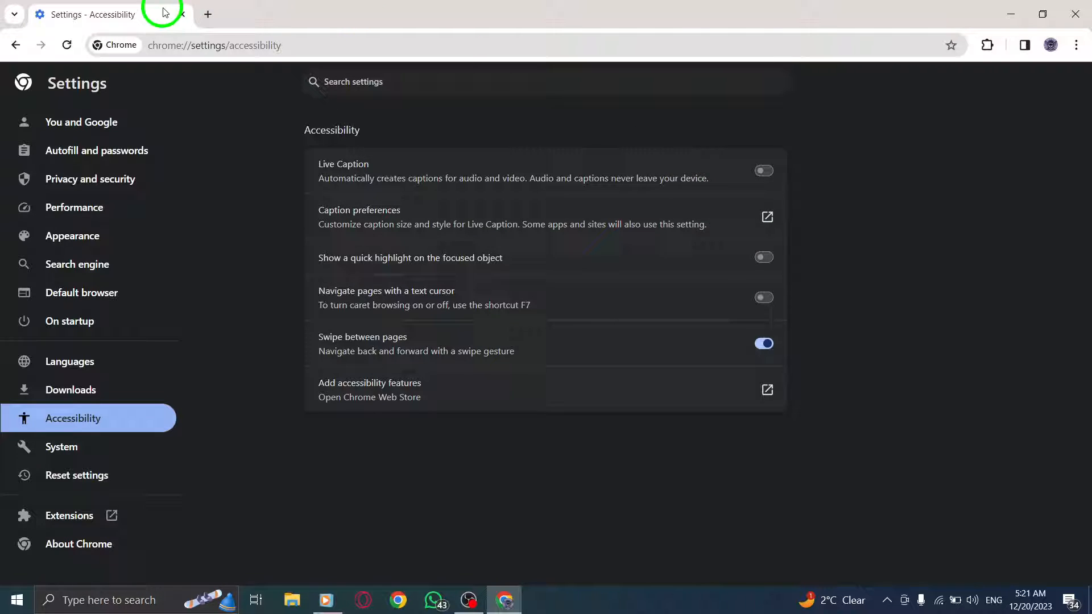
{"action": "left_click", "coordinate": [207, 14]}
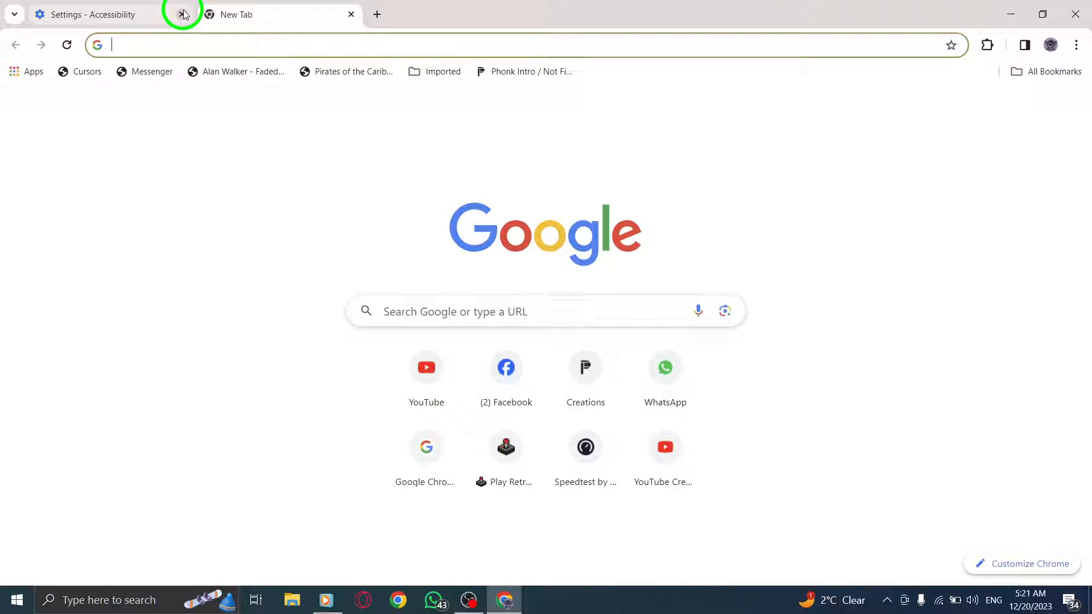